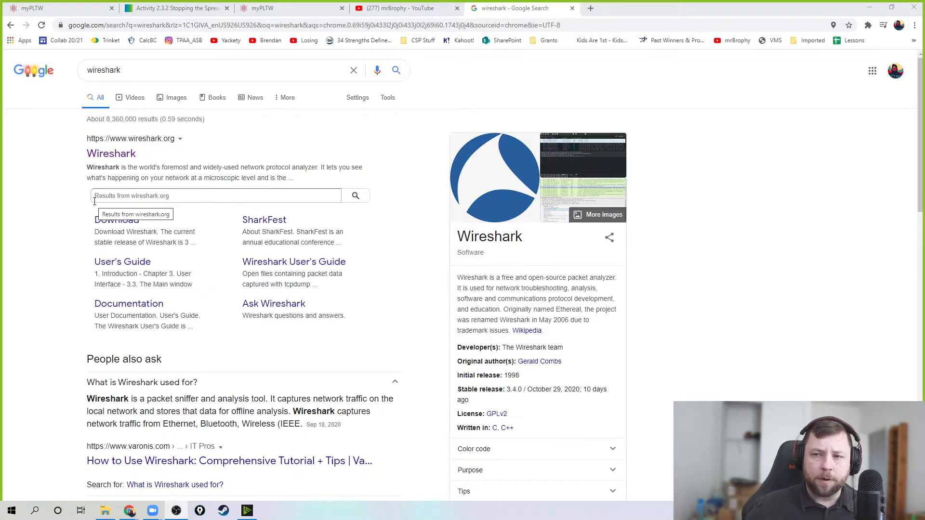
pyautogui.moveTo(63, 178)
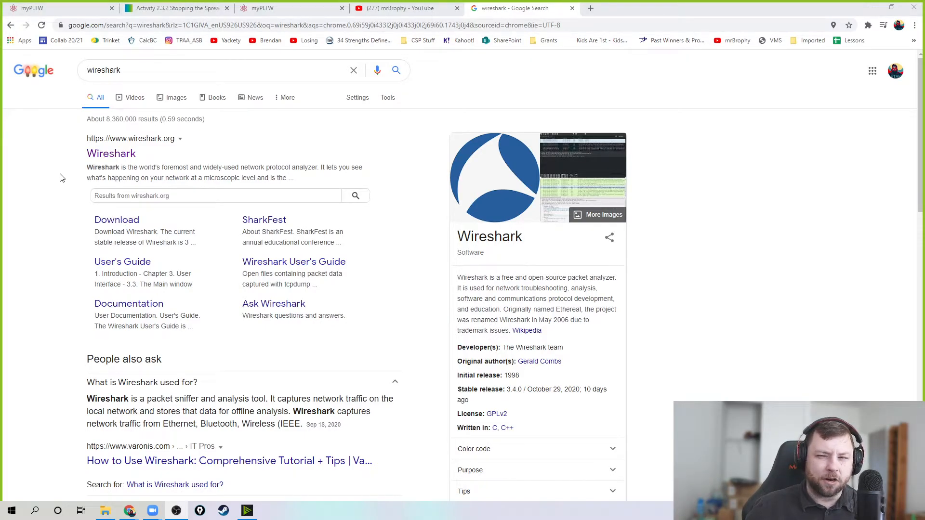
pyautogui.moveTo(35, 213)
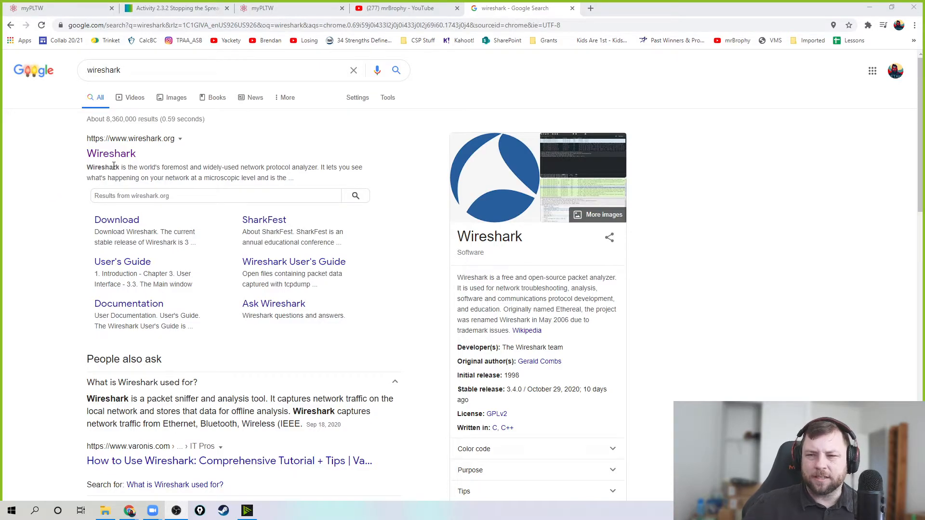
pyautogui.moveTo(110, 167)
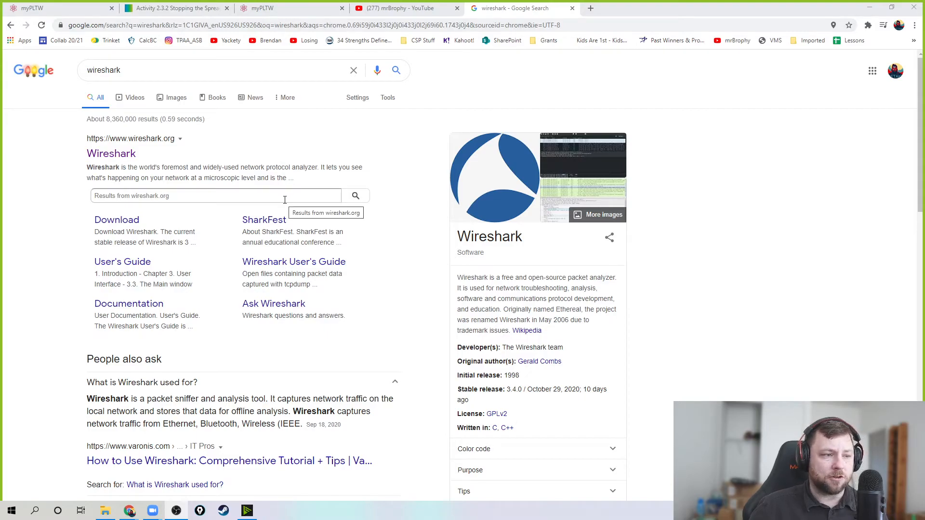
pyautogui.moveTo(257, 231)
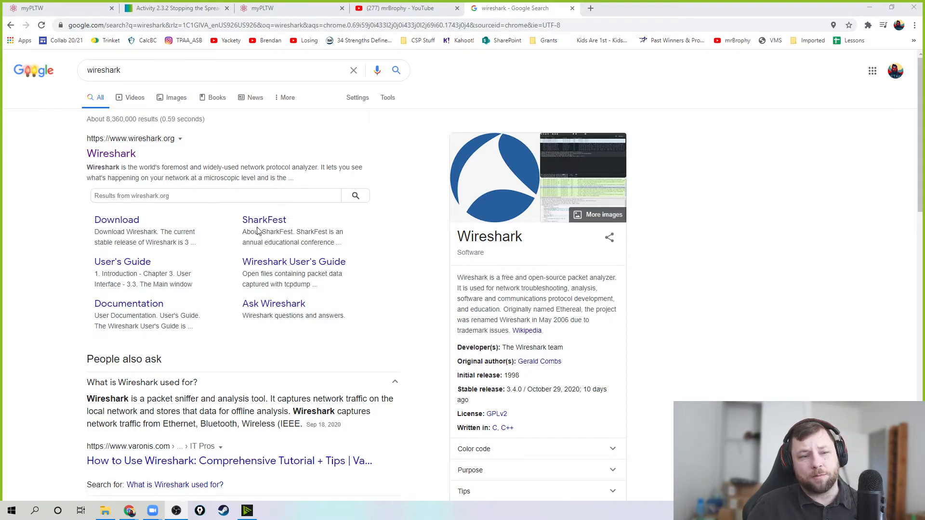